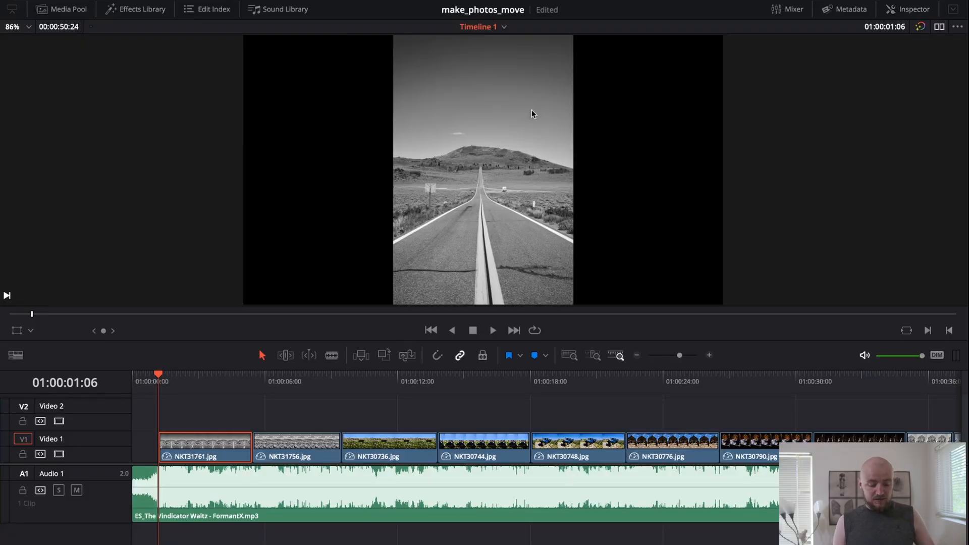
mouse_move(597, 148)
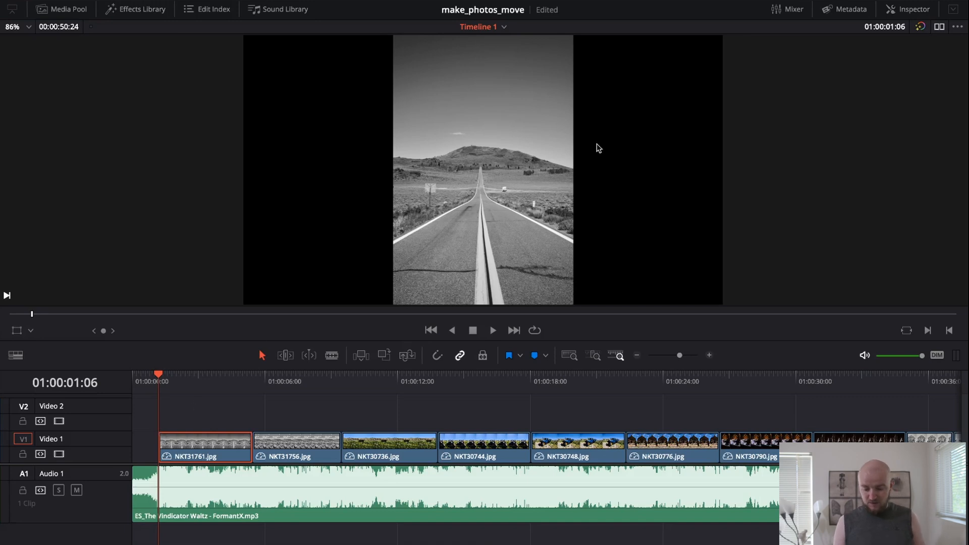
- Set the clip's Transform Zoom to 2.780 and Position Y to 362.000 in the Inspector
left_click(914, 9)
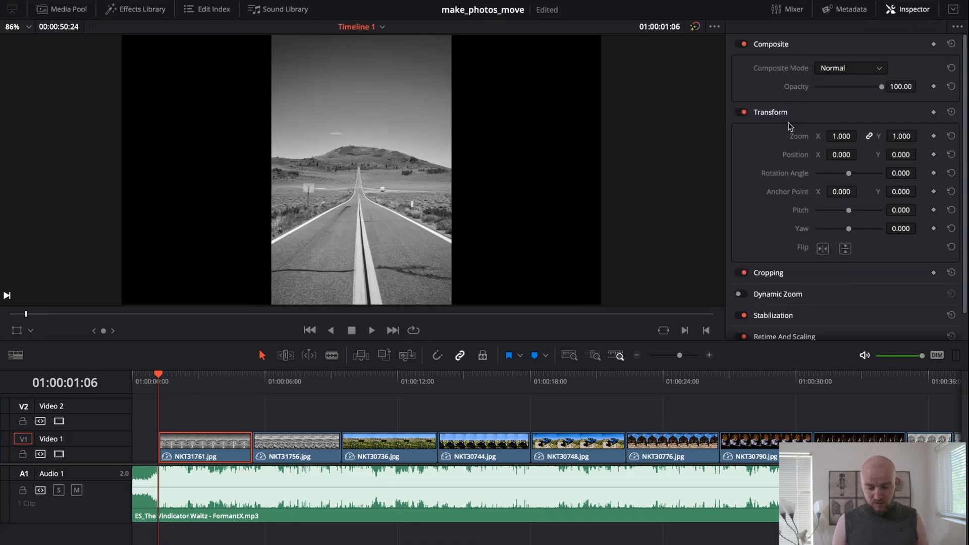
mouse_move(840, 146)
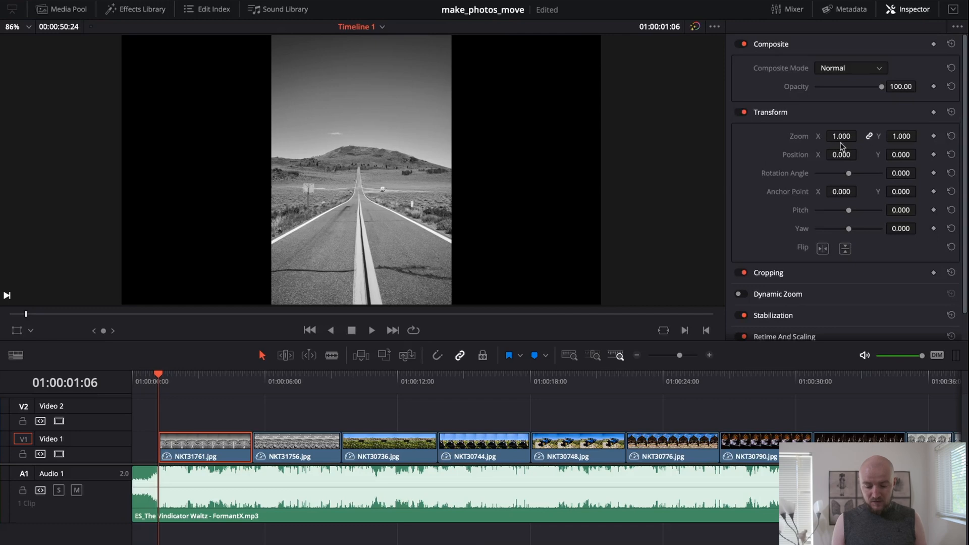
left_click(861, 133)
type("2.780")
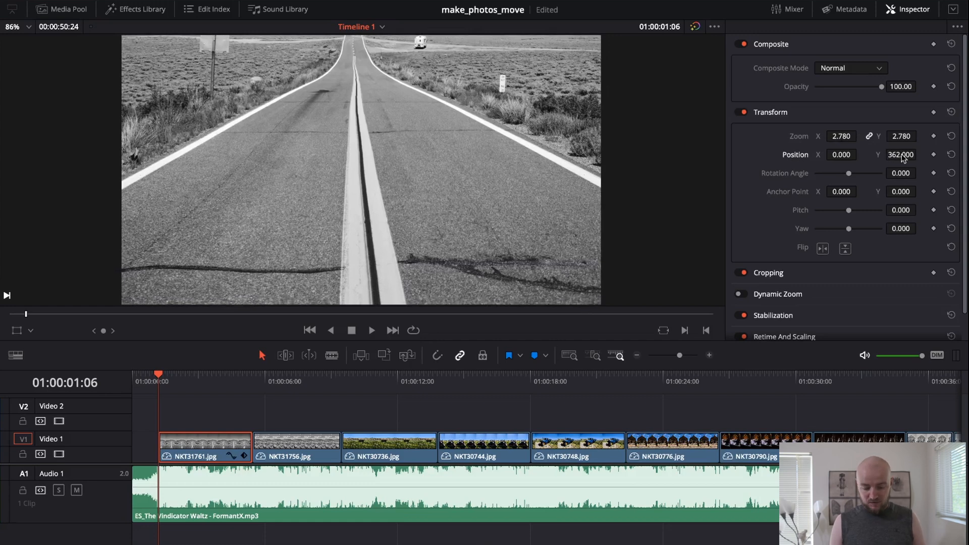
mouse_move(719, 164)
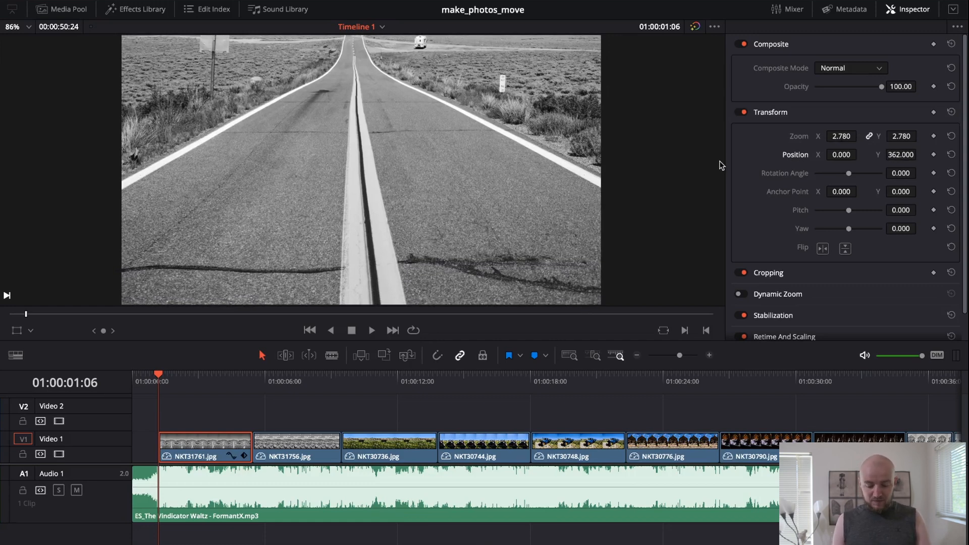
mouse_move(934, 157)
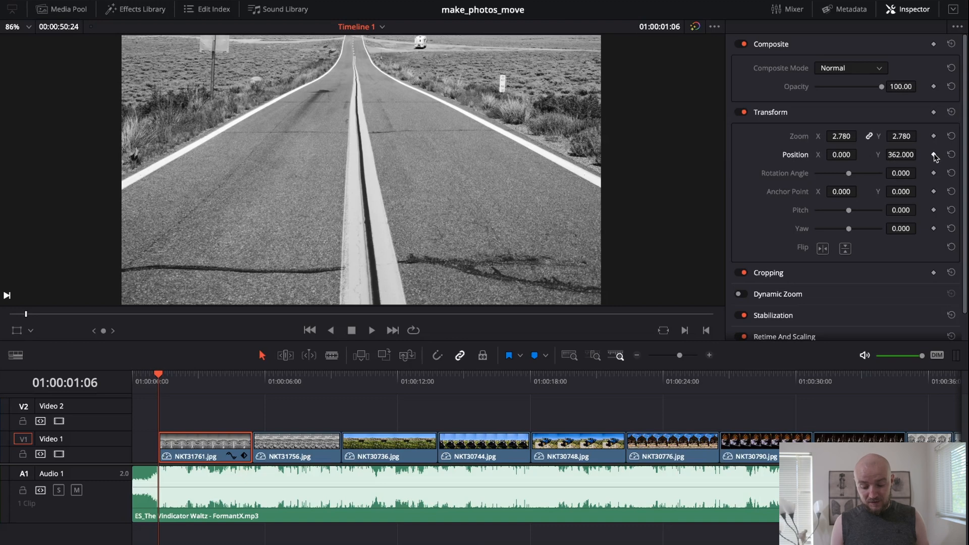
- Add a position keyframe at the clip start and move the playhead later in the clip
left_click(933, 136)
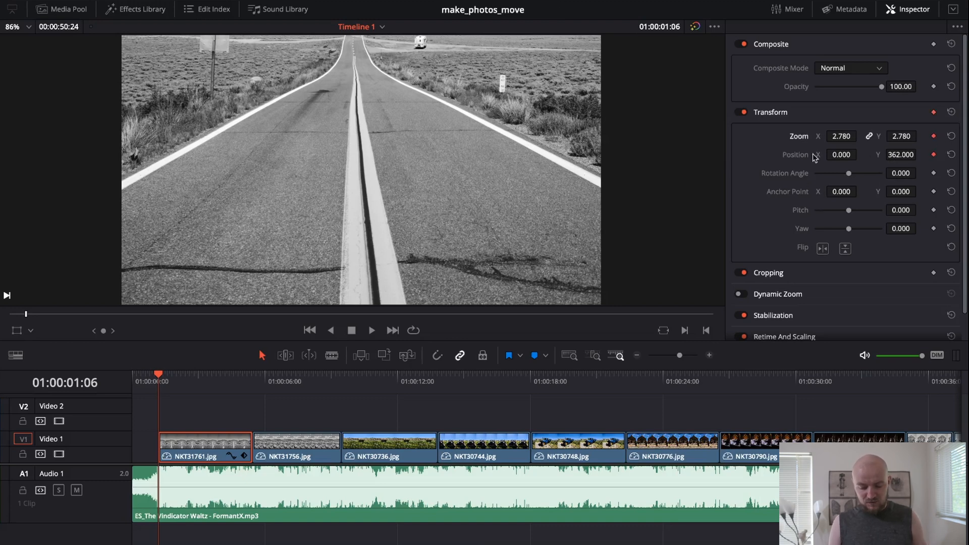
mouse_move(938, 190)
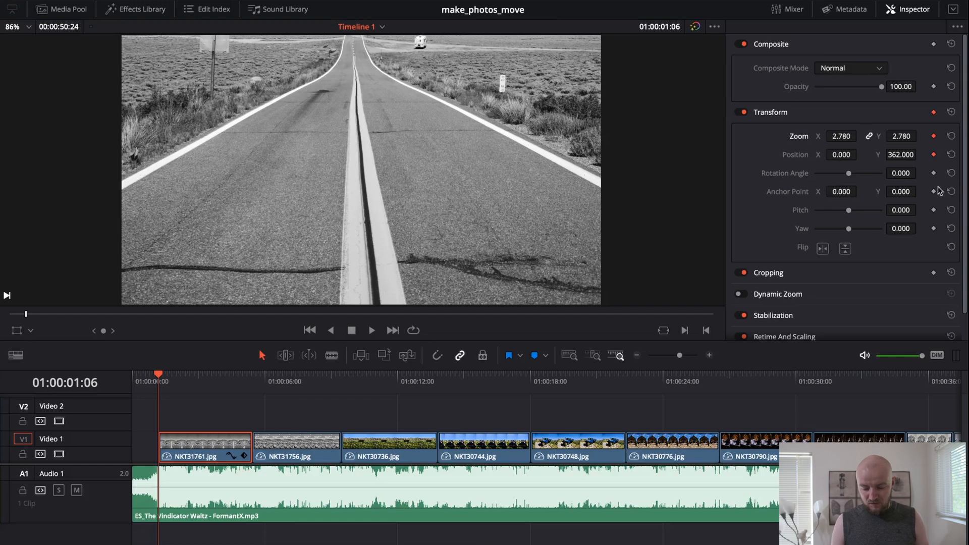
mouse_move(246, 380)
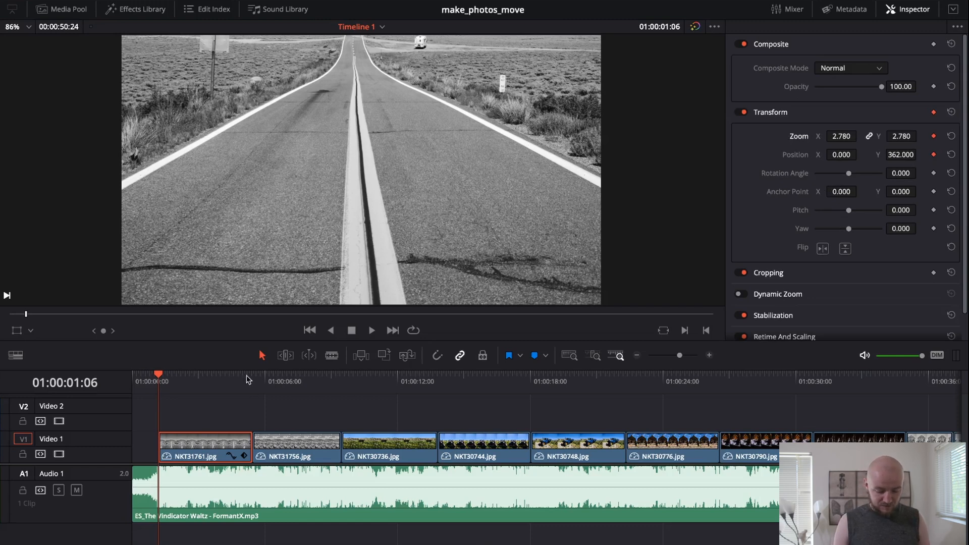
left_click(247, 381)
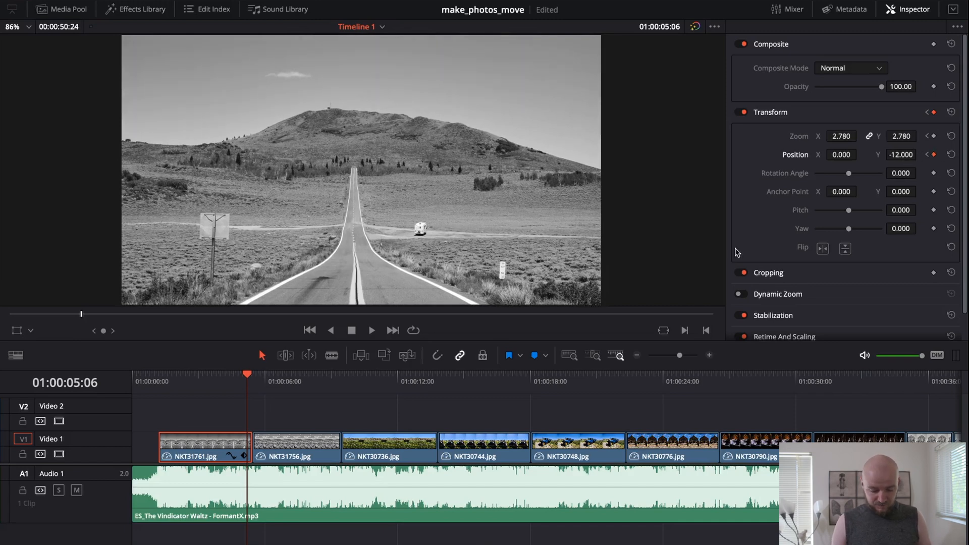
mouse_move(328, 399)
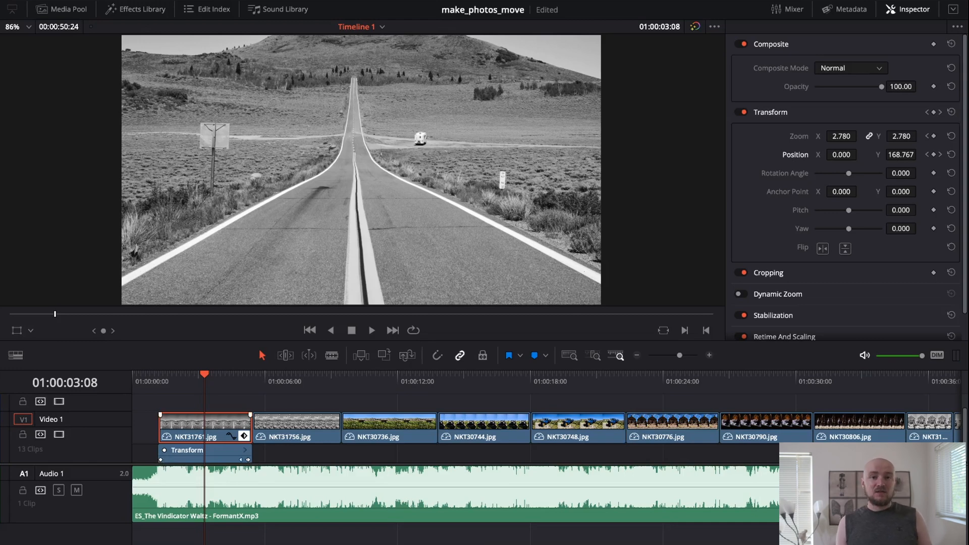
mouse_move(168, 384)
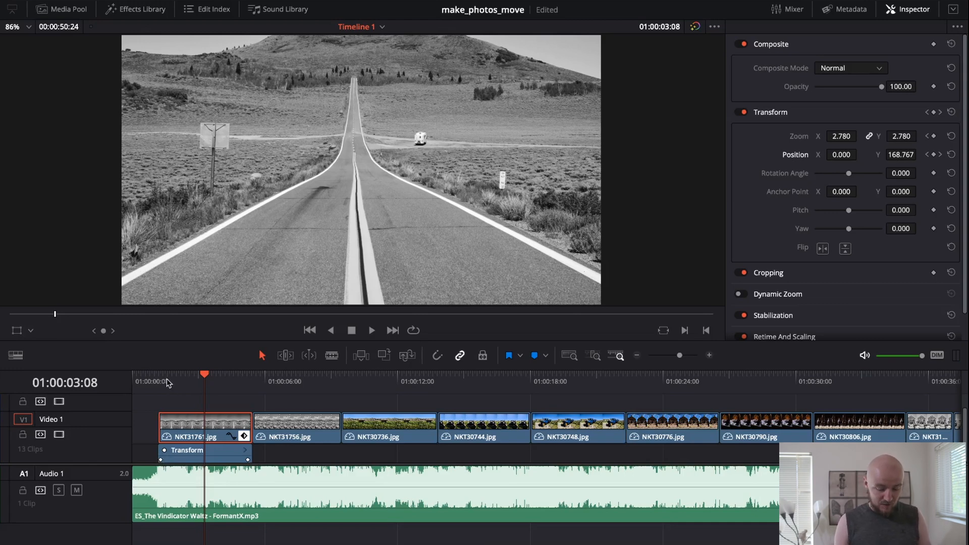